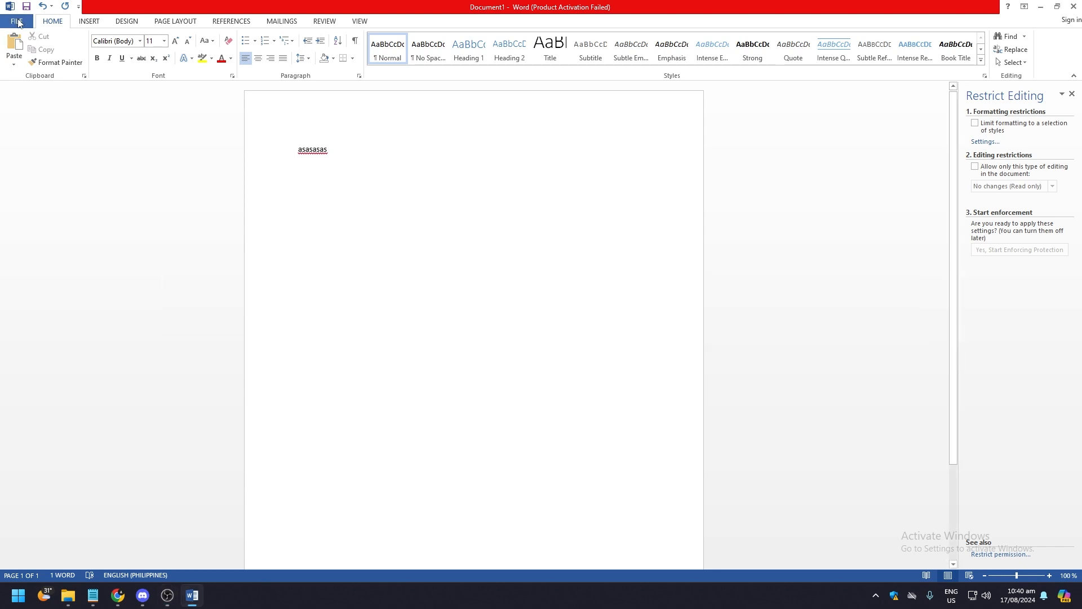
- Open the FILE backstage Info page showing Protect Document, Check for Issues and versions
{"action": "left_click", "coordinate": [17, 20]}
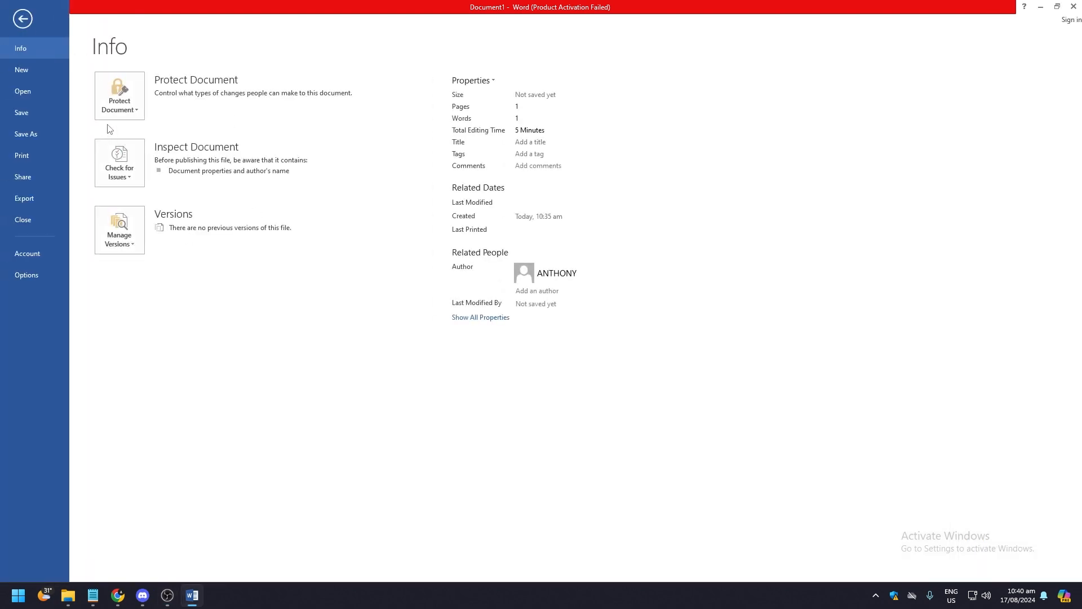
{"action": "mouse_move", "coordinate": [119, 95]}
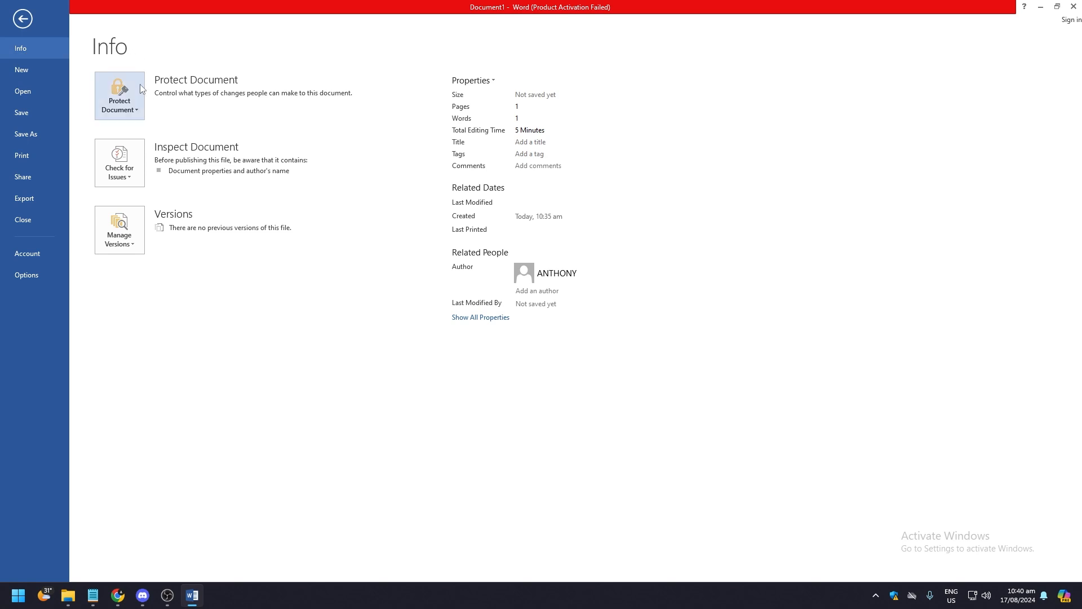
{"action": "mouse_move", "coordinate": [125, 109]}
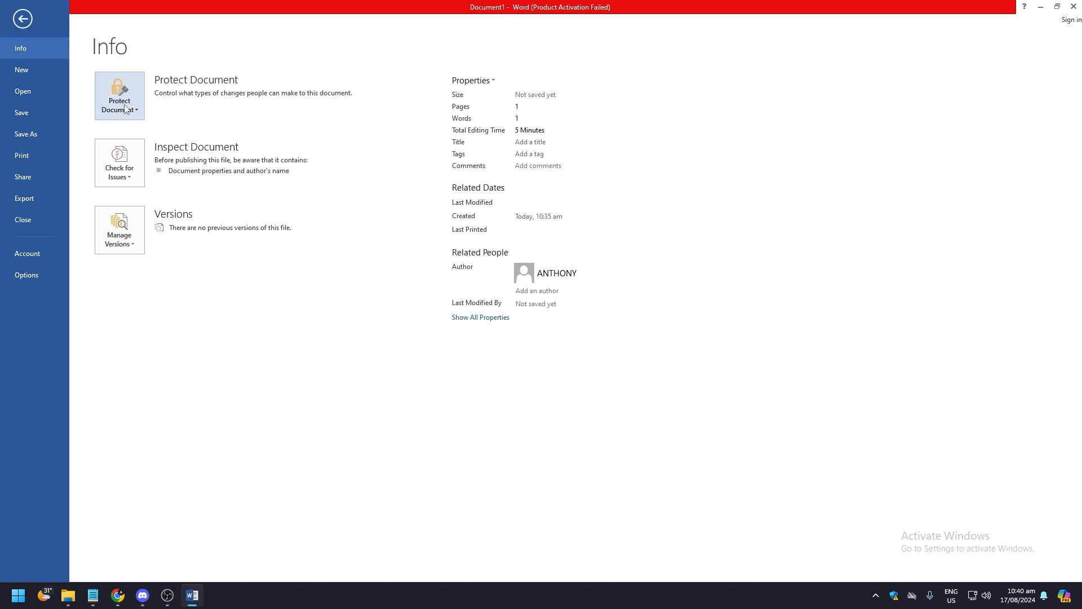
{"action": "left_click", "coordinate": [119, 95]}
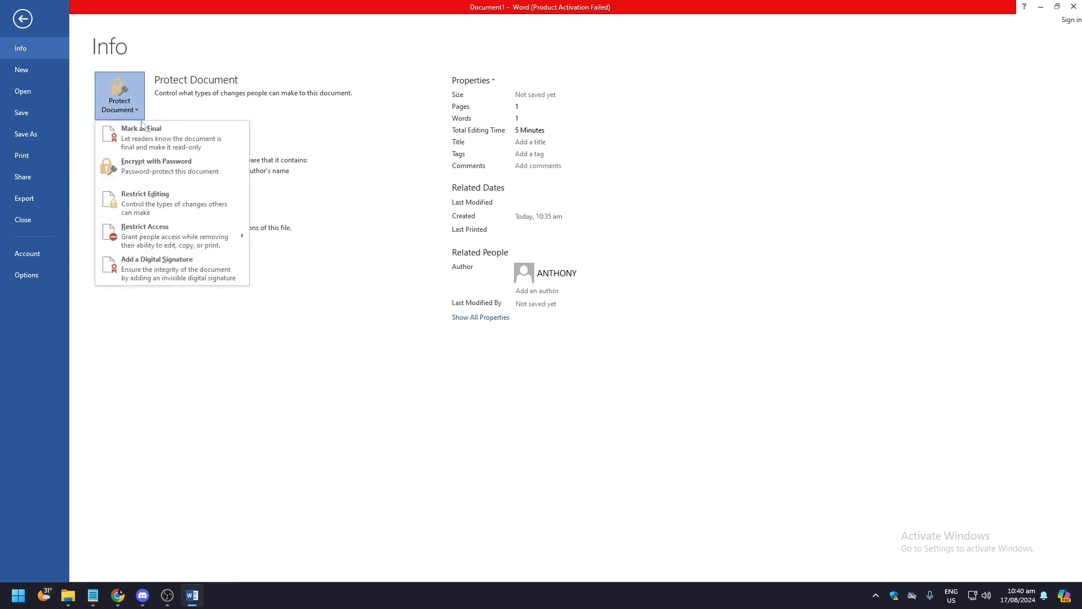
{"action": "mouse_move", "coordinate": [172, 137]}
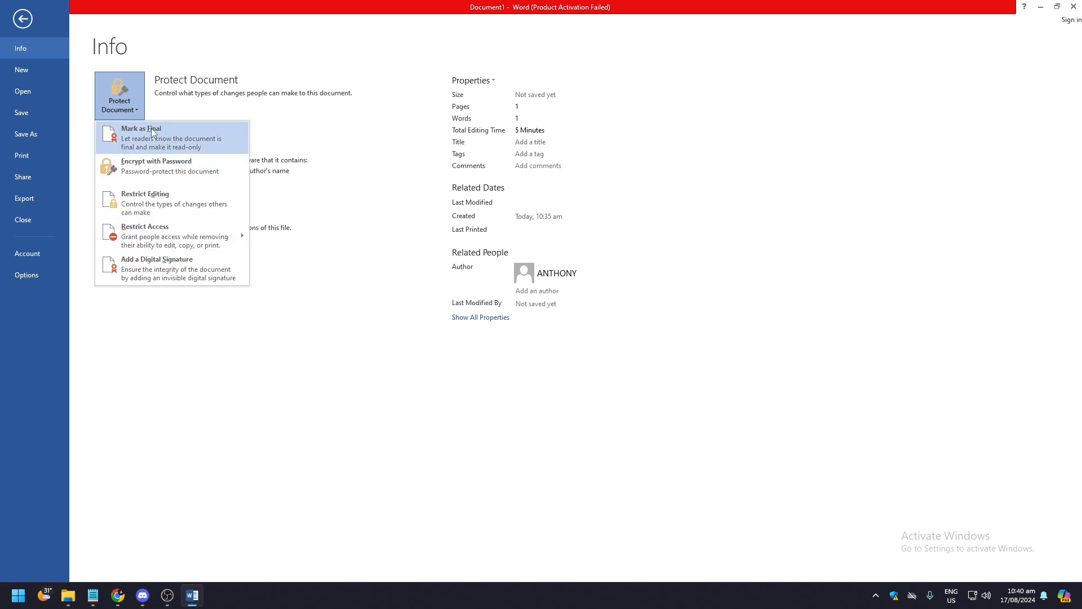
{"action": "mouse_move", "coordinate": [157, 140]}
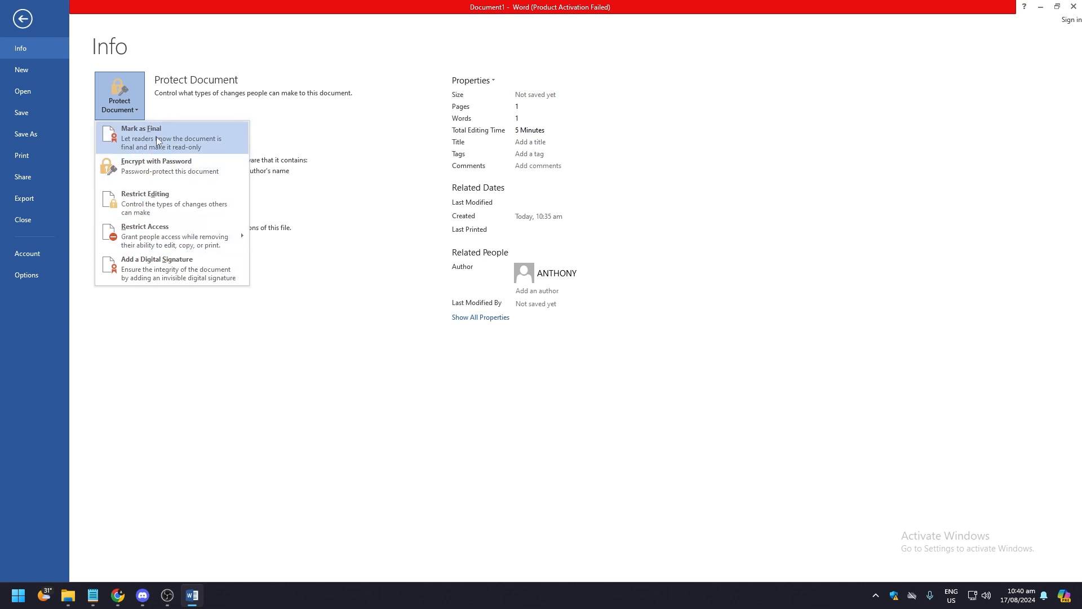
{"action": "mouse_move", "coordinate": [152, 150]}
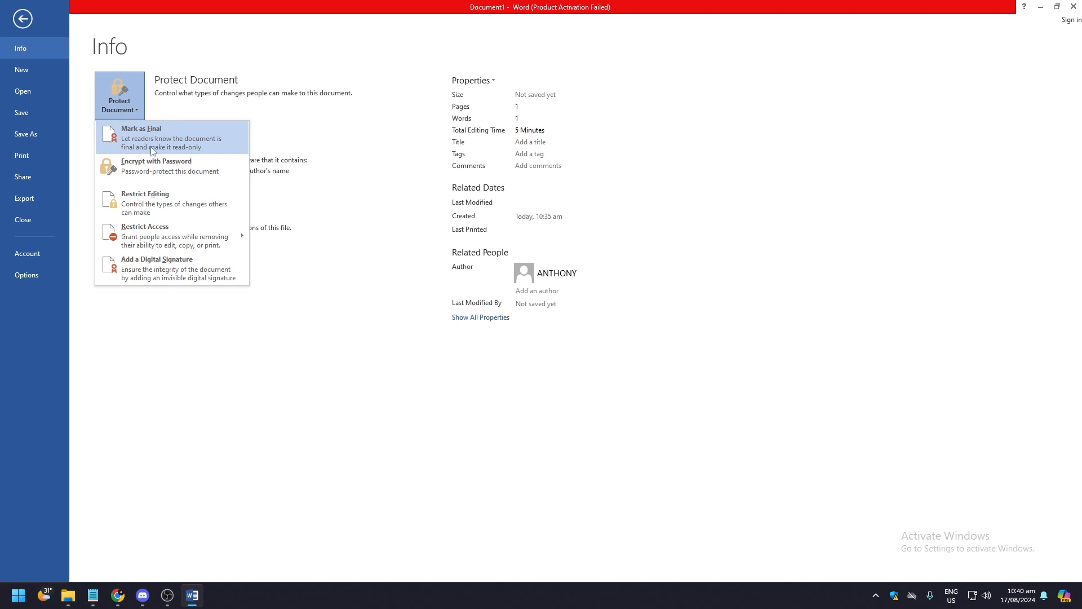
{"action": "mouse_move", "coordinate": [131, 153]}
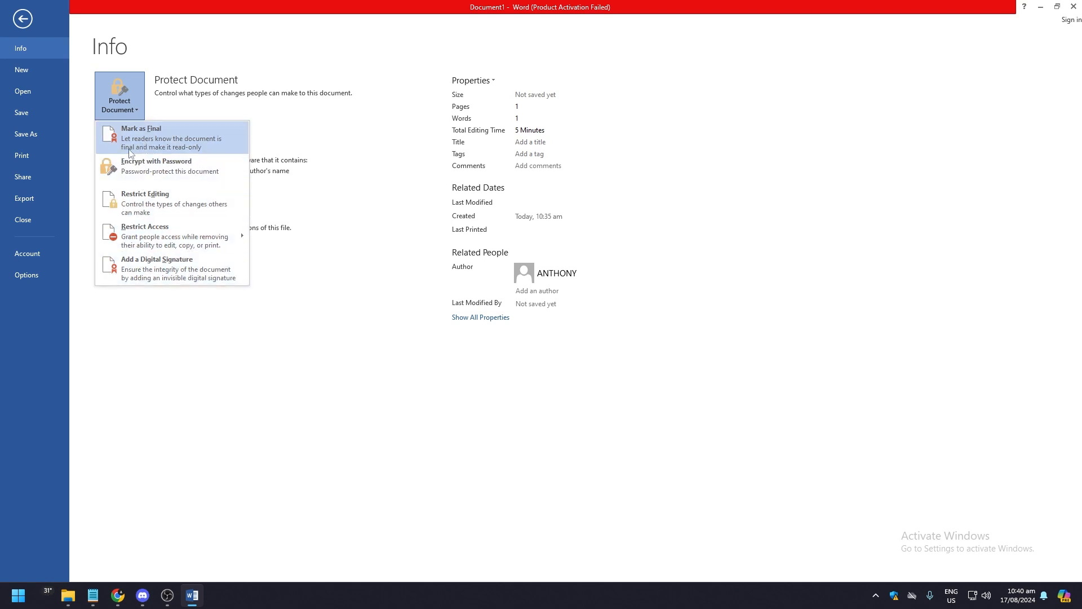
{"action": "mouse_move", "coordinate": [178, 145]}
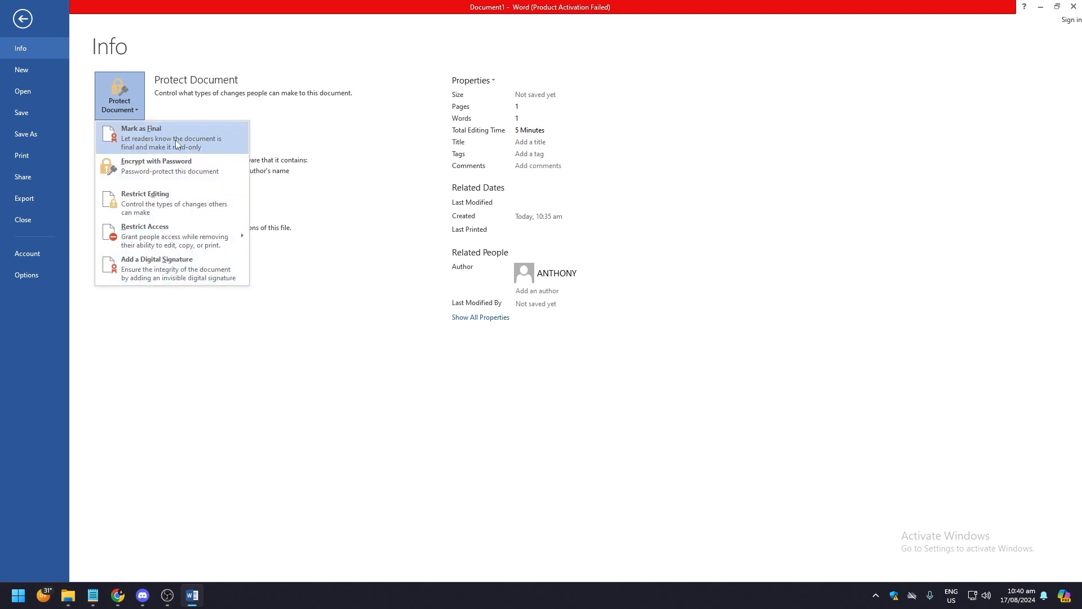
{"action": "mouse_move", "coordinate": [172, 152]}
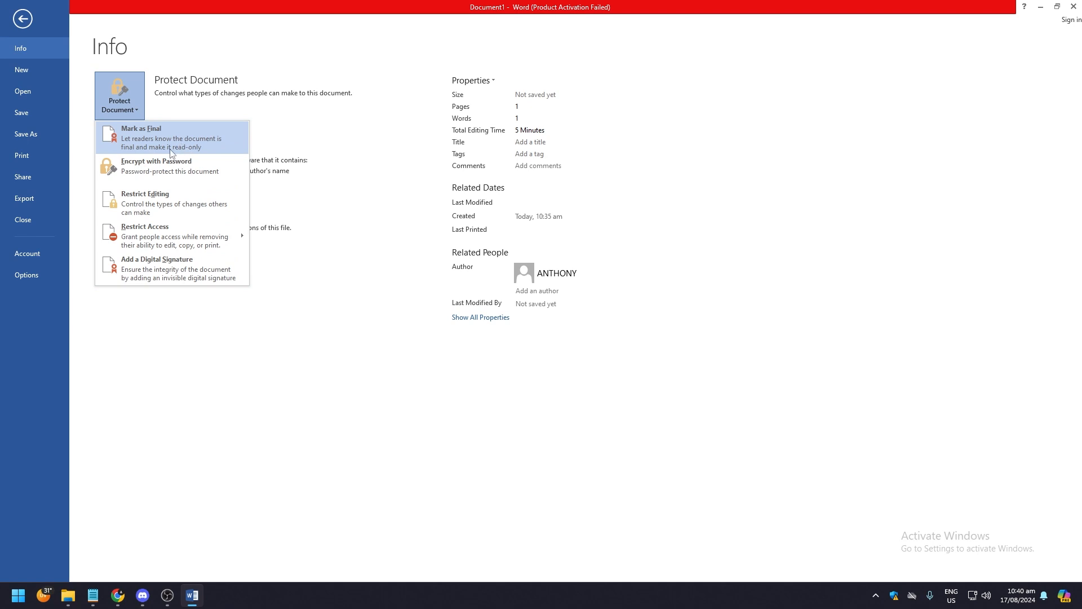
{"action": "mouse_move", "coordinate": [162, 203]}
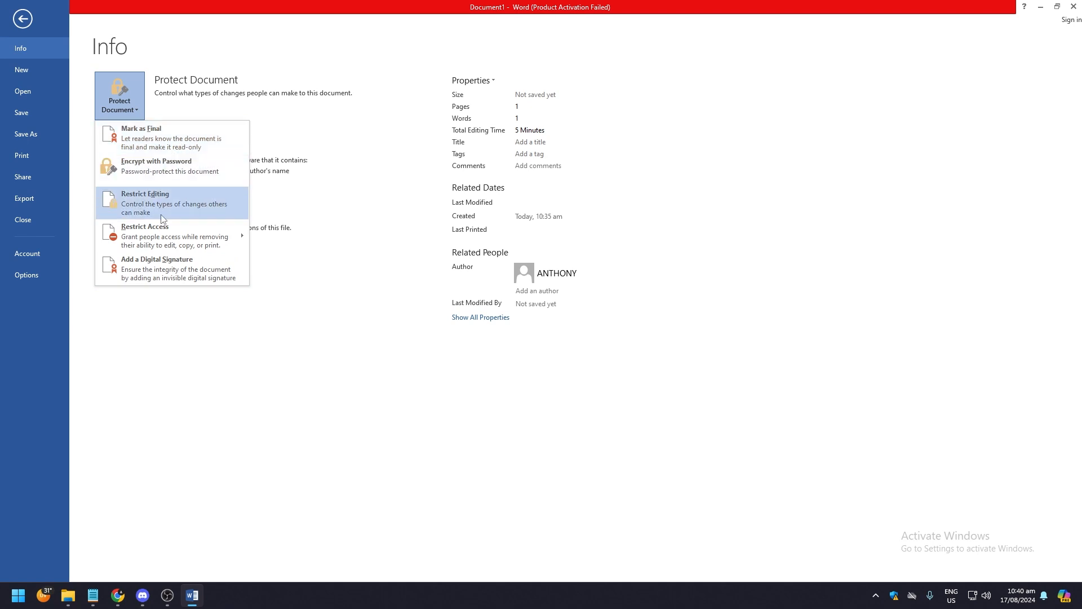
{"action": "mouse_move", "coordinate": [172, 209]}
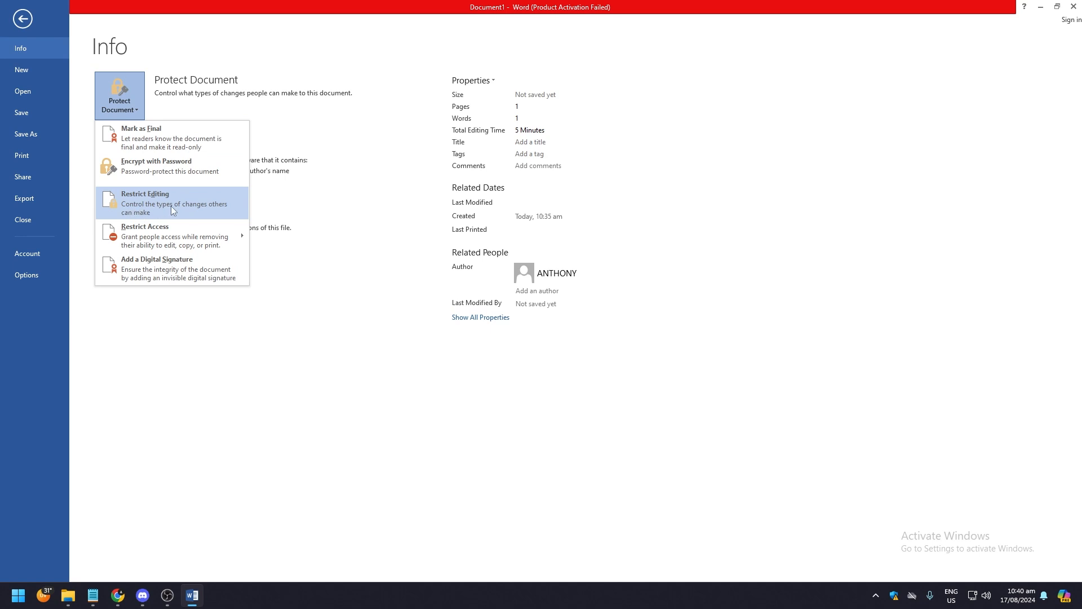
{"action": "mouse_move", "coordinate": [157, 170]}
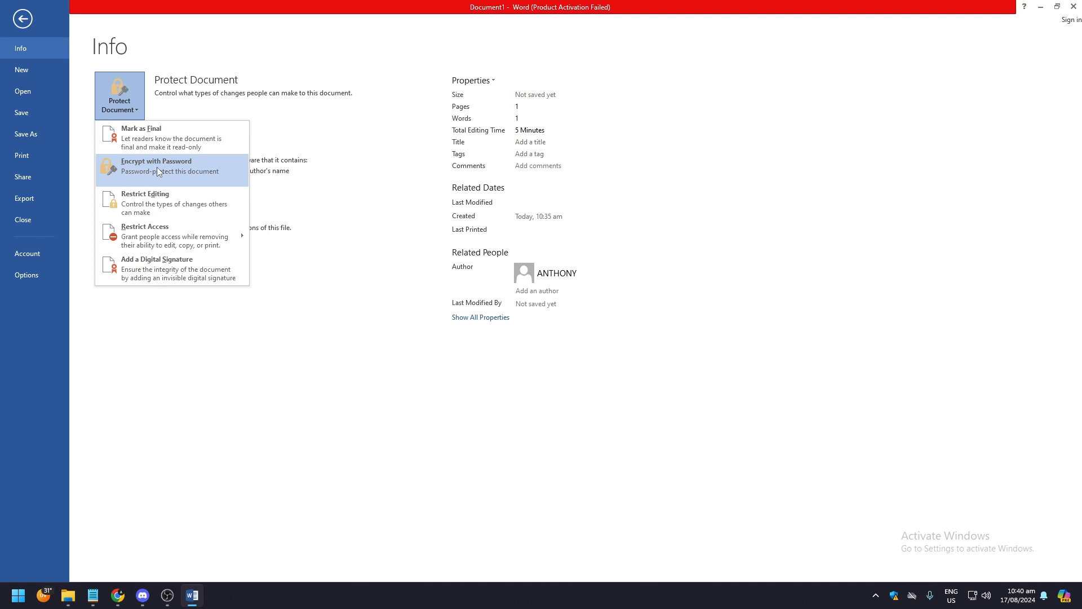
{"action": "mouse_move", "coordinate": [178, 189]}
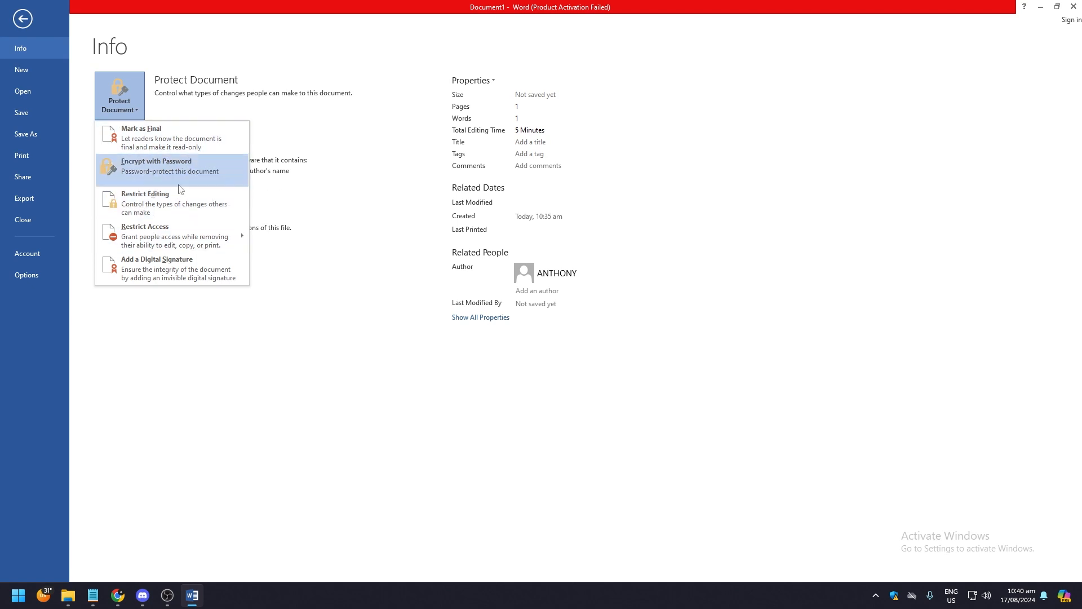
{"action": "mouse_move", "coordinate": [171, 136]}
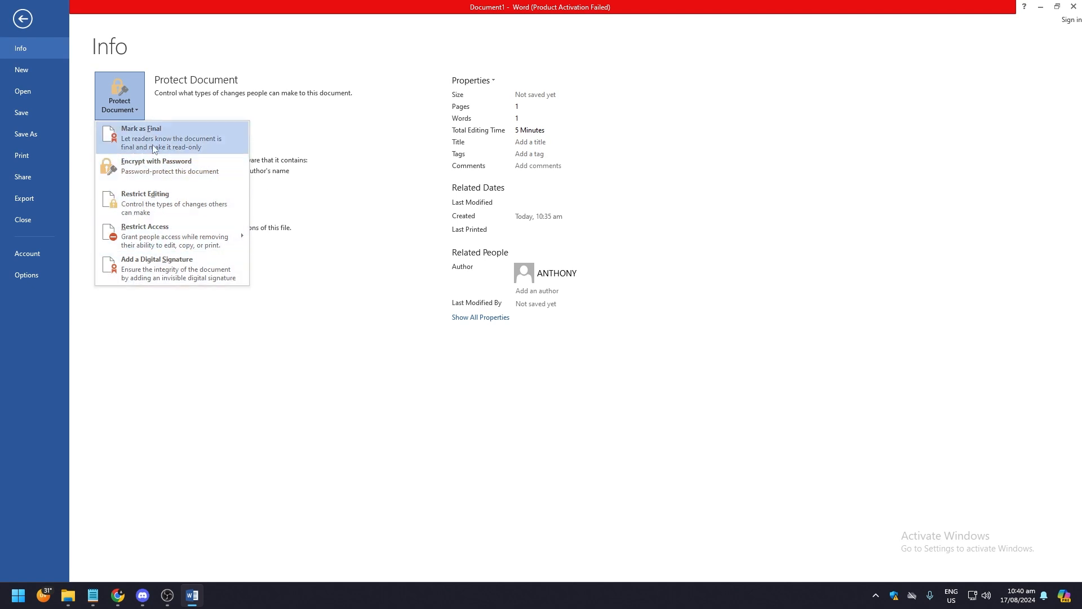
{"action": "left_click", "coordinate": [156, 308]}
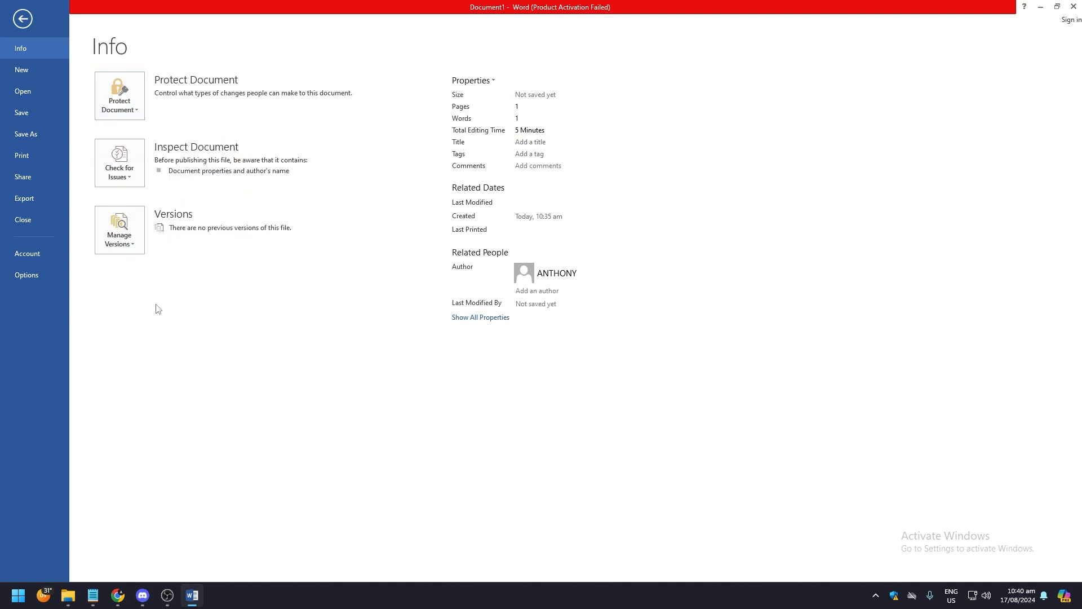
- Review the Check for Issues options without running one, then type 'gerersfsf' in the document
{"action": "left_click", "coordinate": [119, 162]}
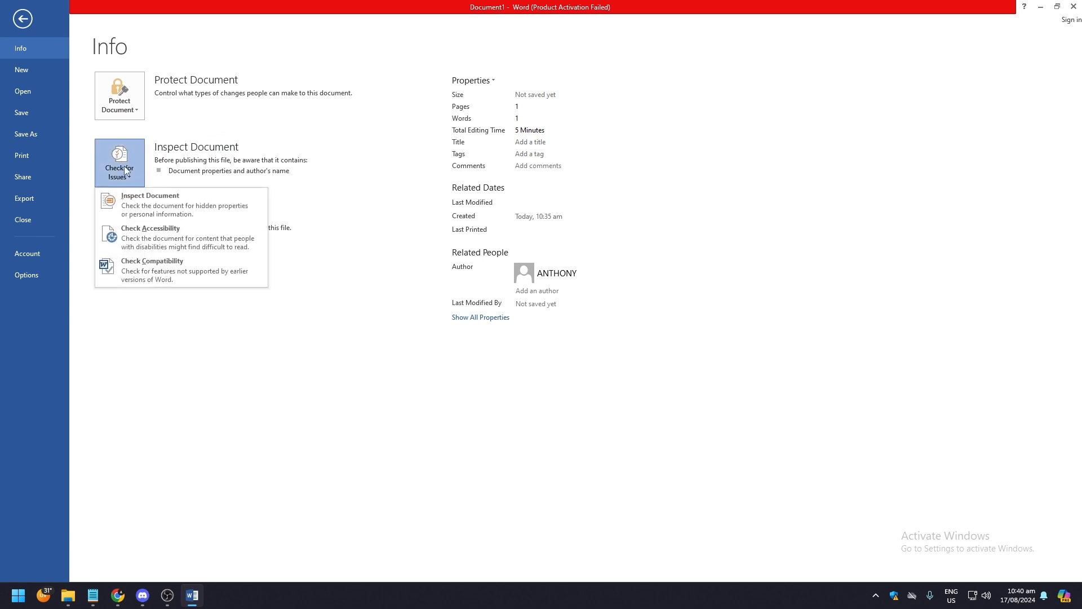
{"action": "mouse_move", "coordinate": [172, 237]}
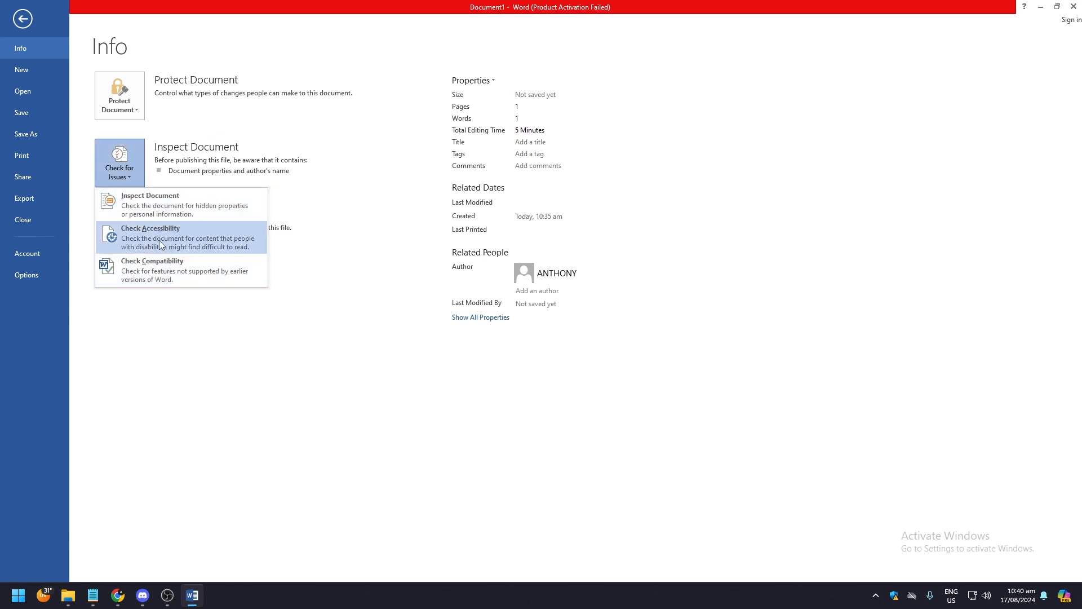
{"action": "mouse_move", "coordinate": [163, 274]}
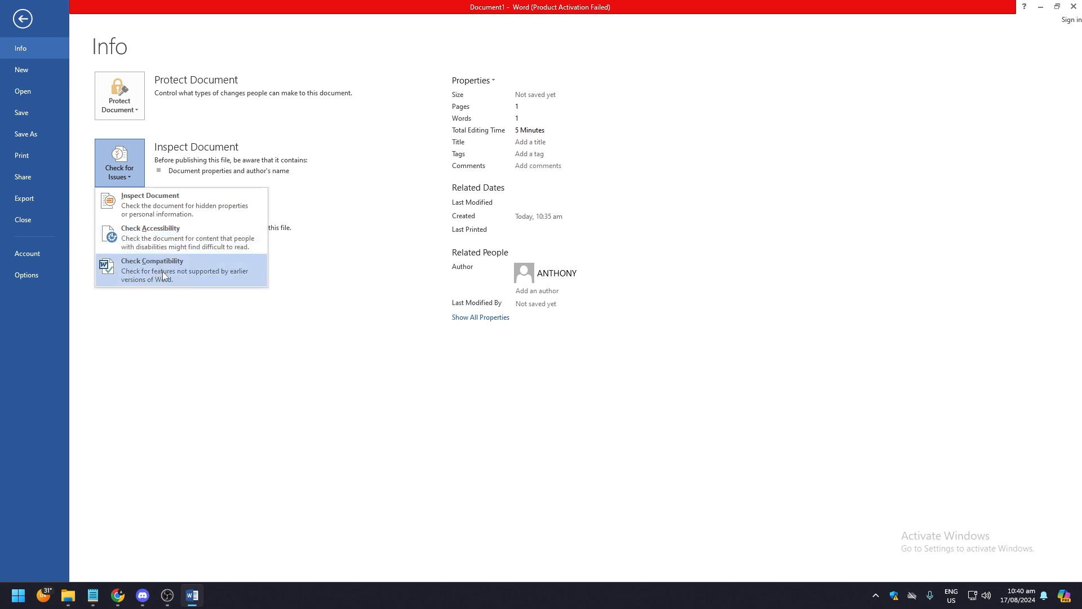
{"action": "mouse_move", "coordinate": [163, 204]}
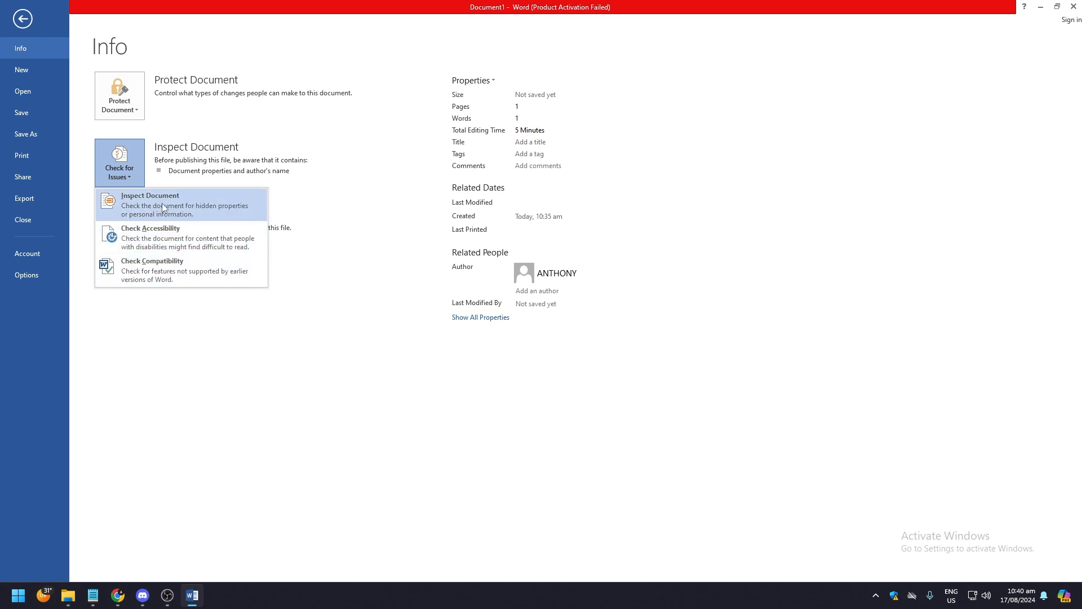
{"action": "left_click", "coordinate": [221, 354]}
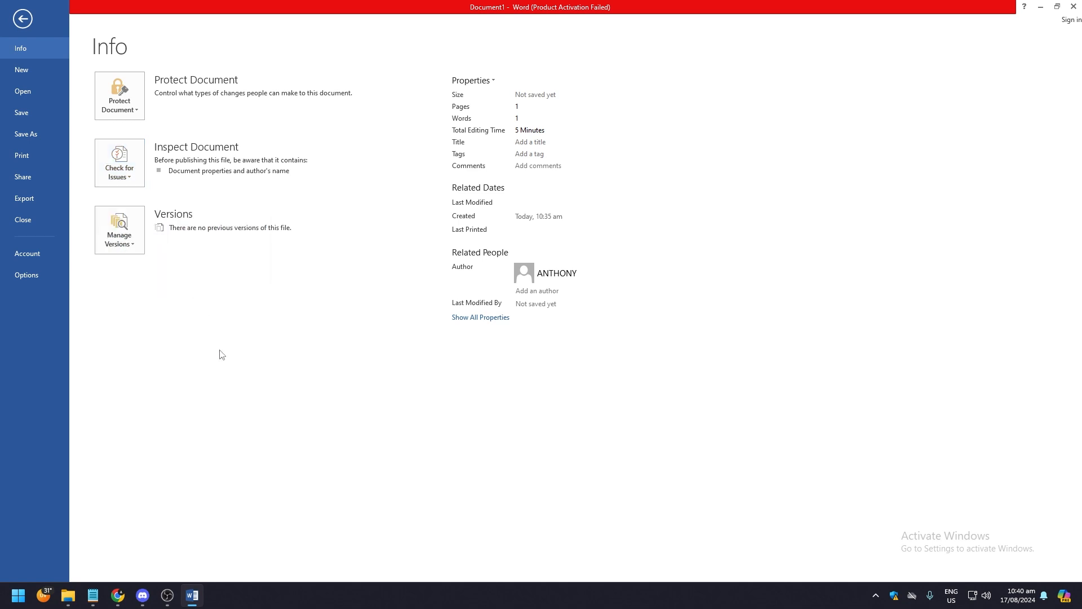
{"action": "left_click", "coordinate": [22, 18]}
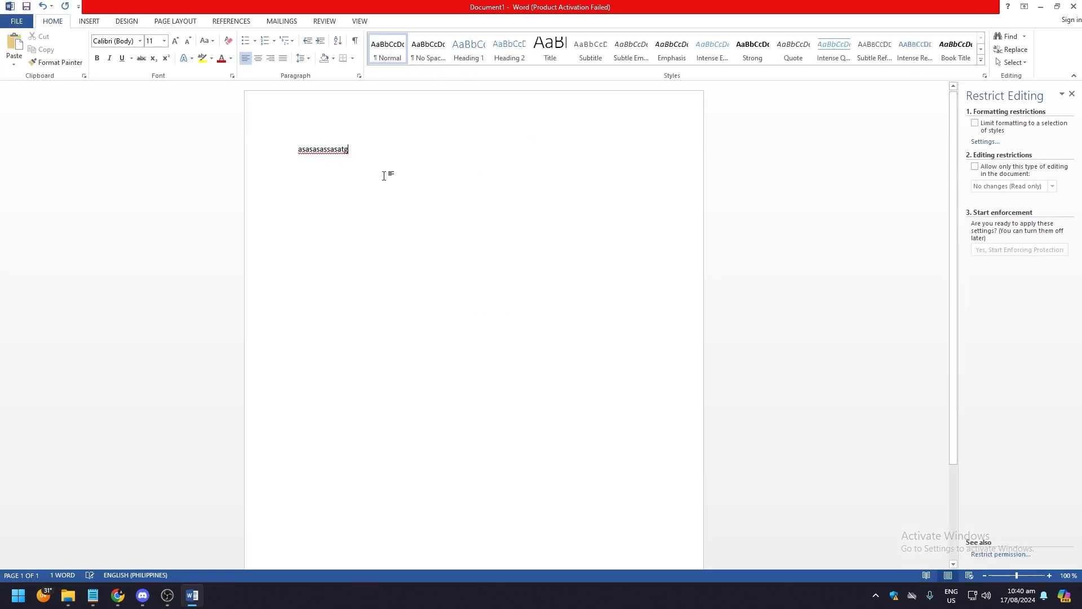
{"action": "type", "text": "gerersfsf"}
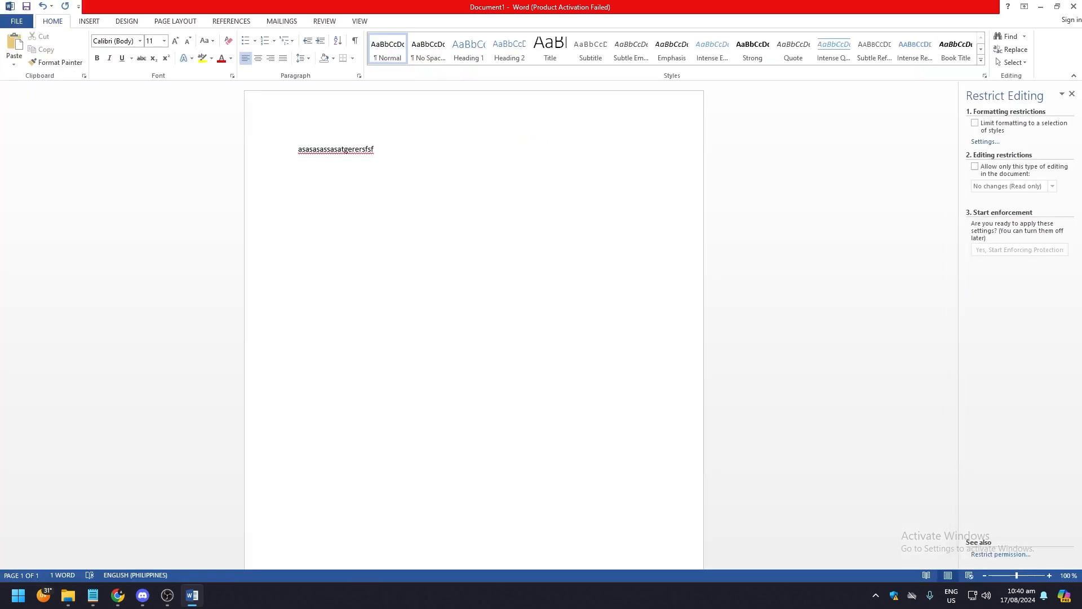